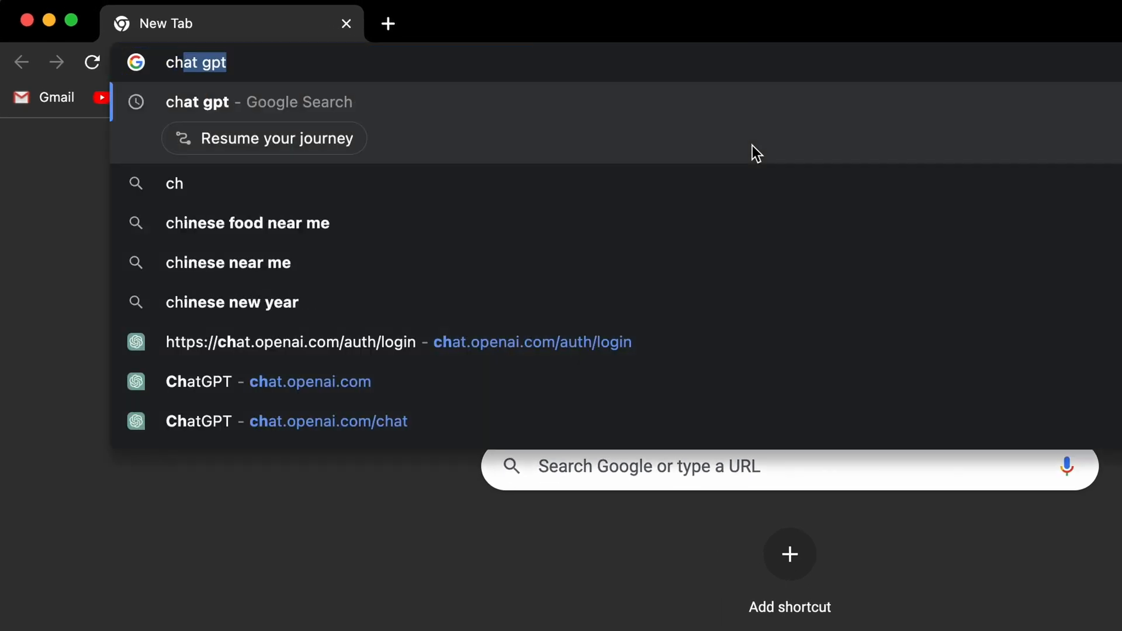
Open OpenAI's ChatGPT introduction article from the 'chat gpt' Google results
click(197, 102)
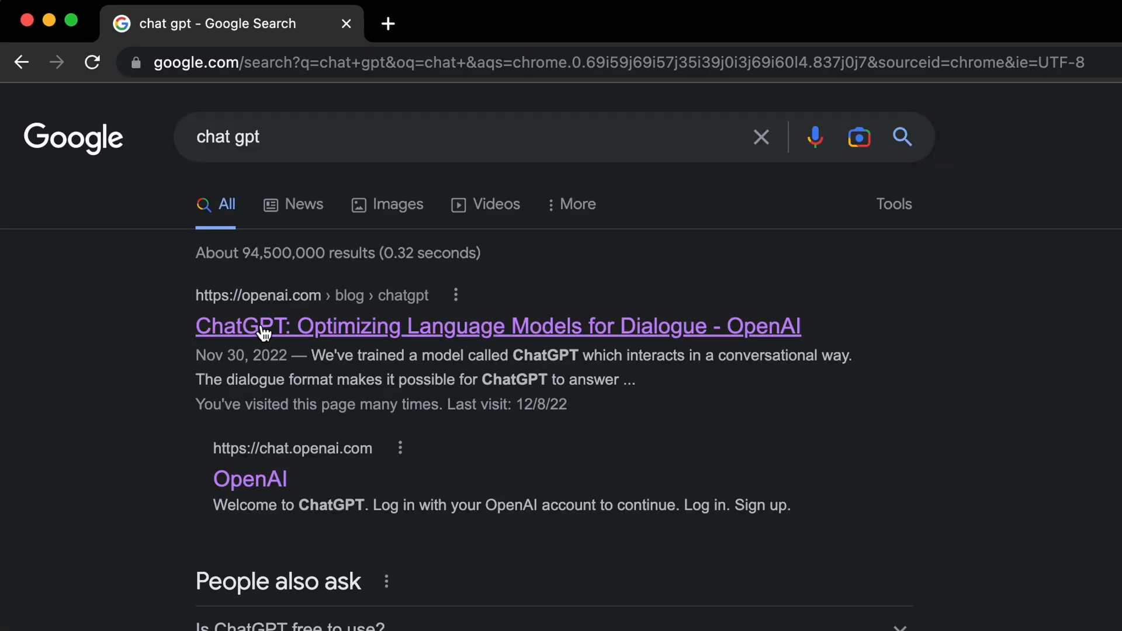
mouse_move(279, 328)
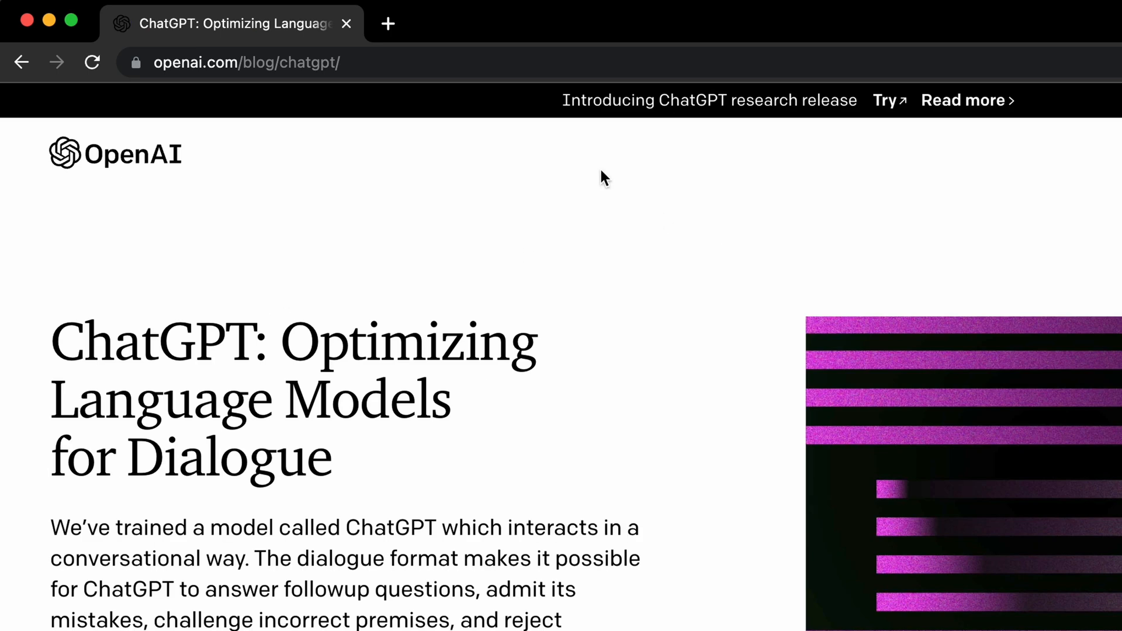
mouse_move(866, 114)
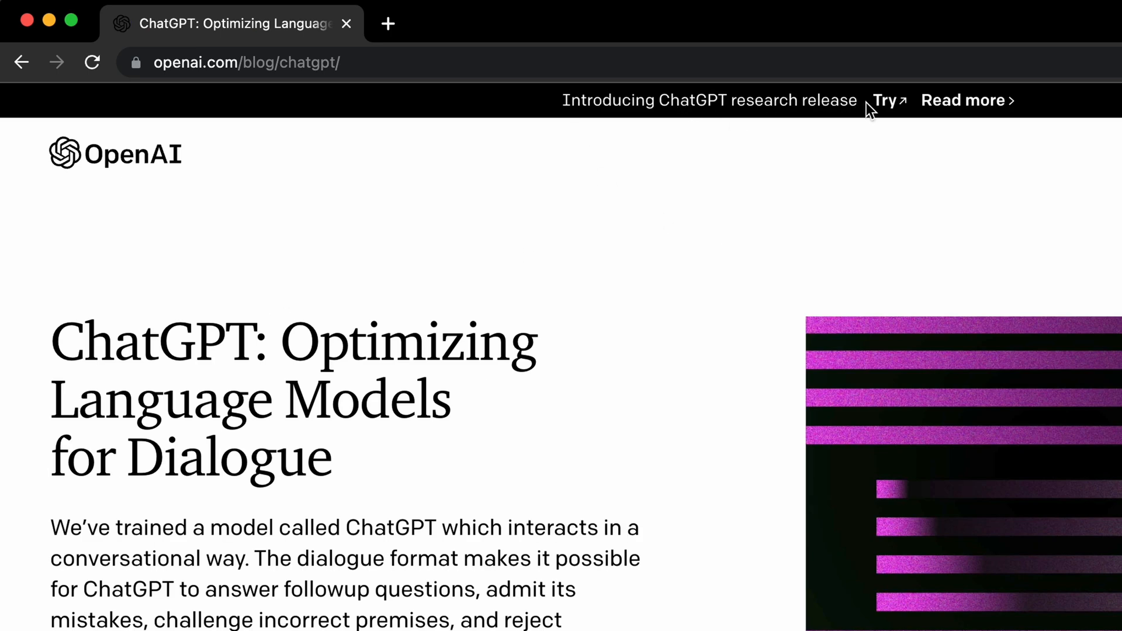
Go to Try ChatGPT, briefly open Sign up, then log in with the existing OpenAI account
click(884, 100)
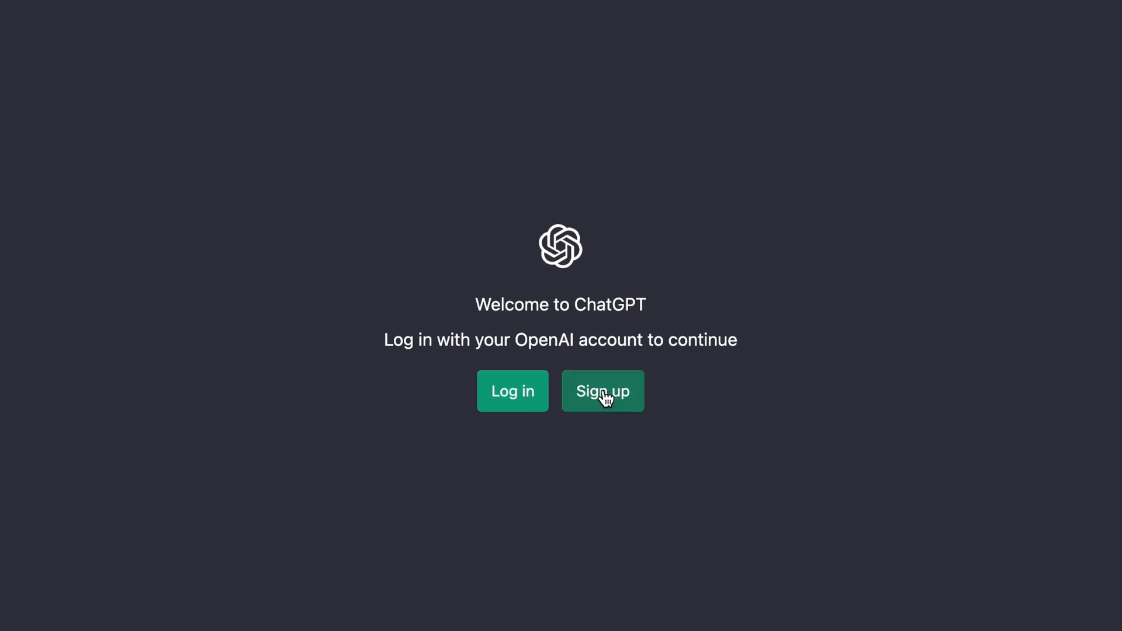
click(603, 391)
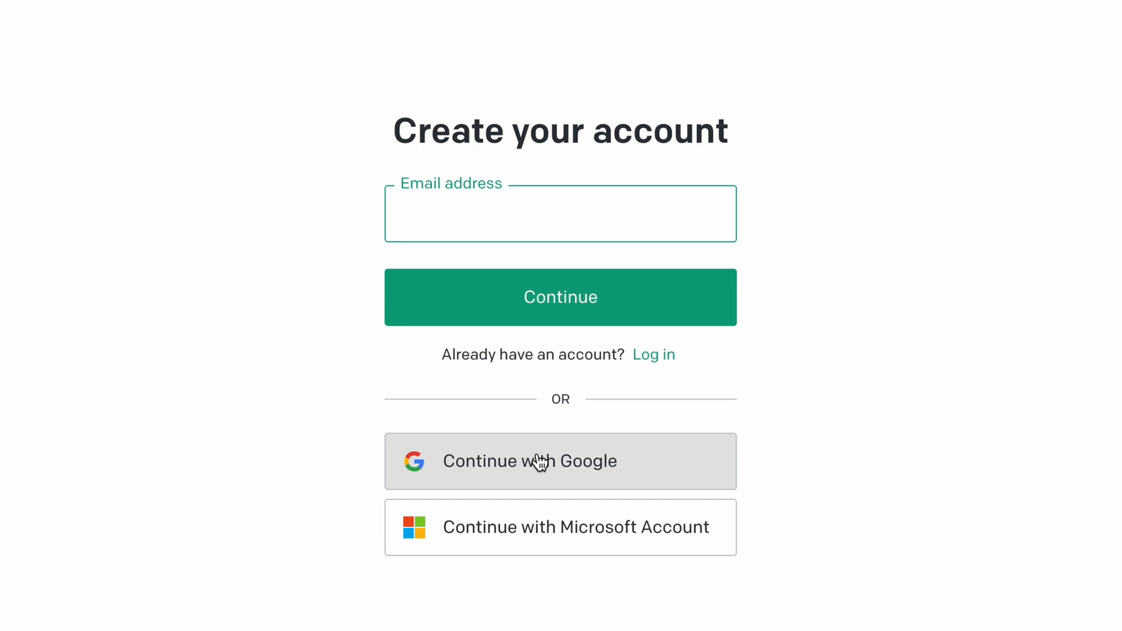
mouse_move(549, 471)
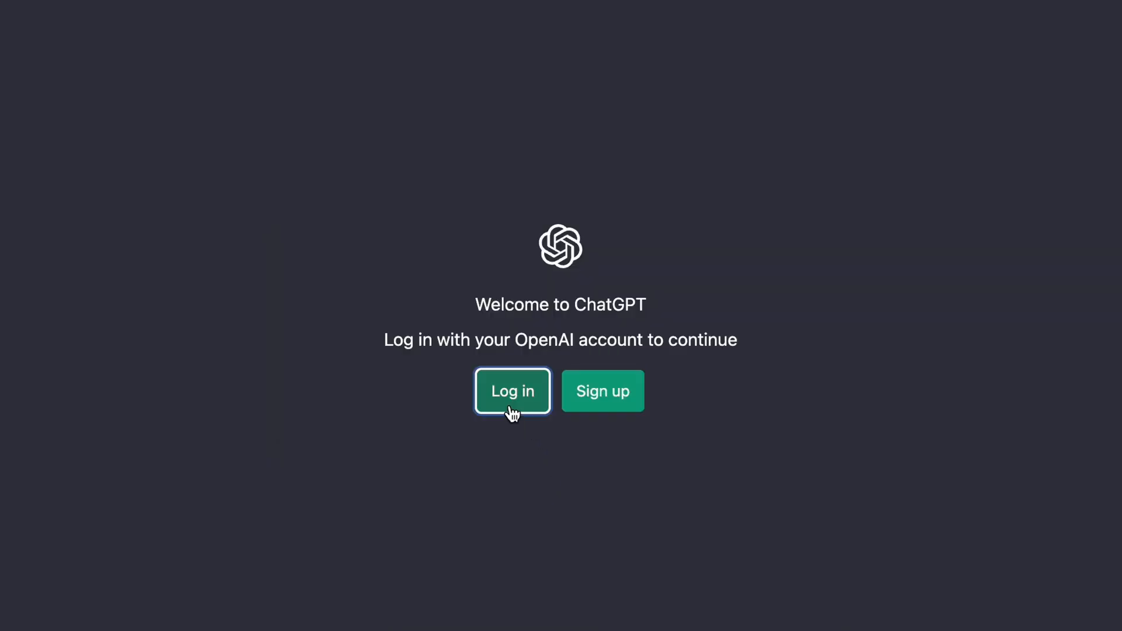
click(513, 391)
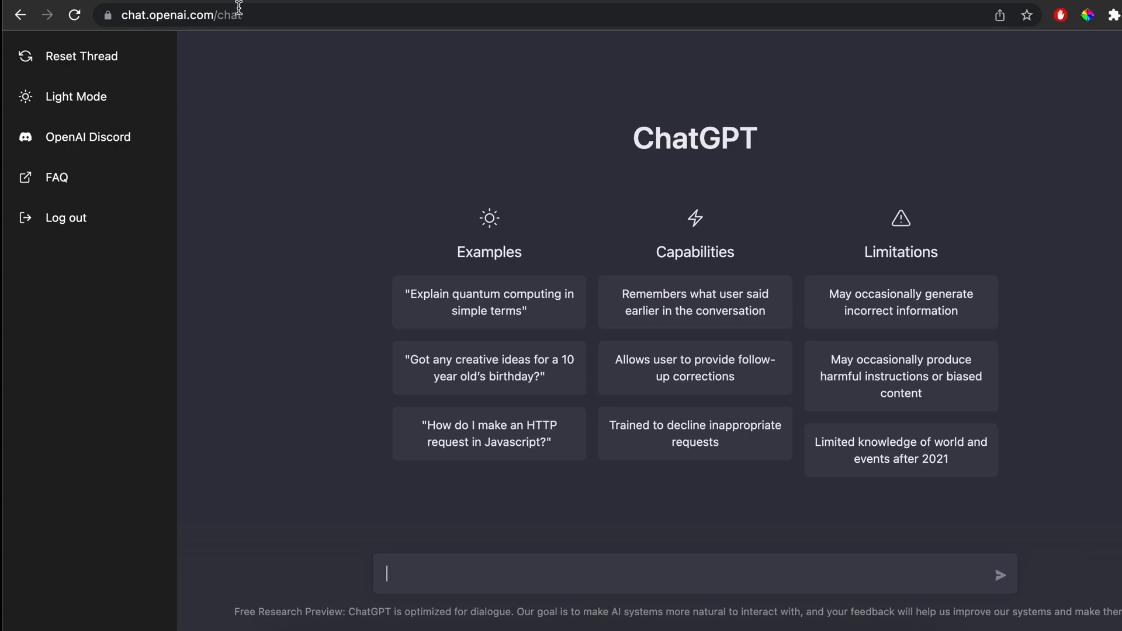
mouse_move(263, 265)
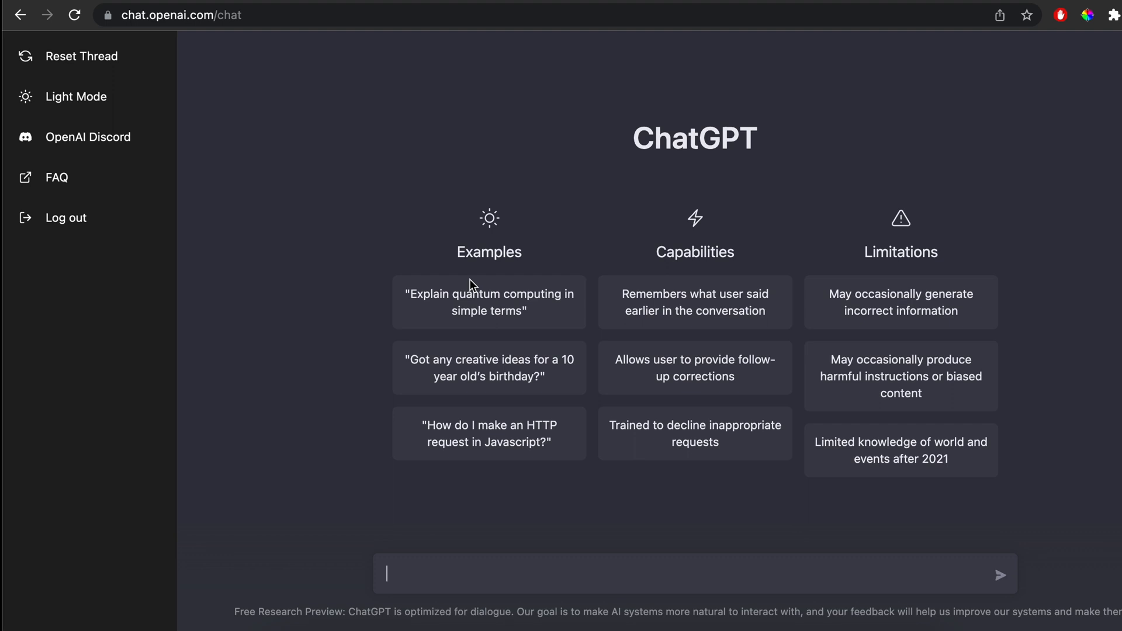
Ask 'java program to connect with mysql database' and scroll through the JDBC sample code
text(java prog)
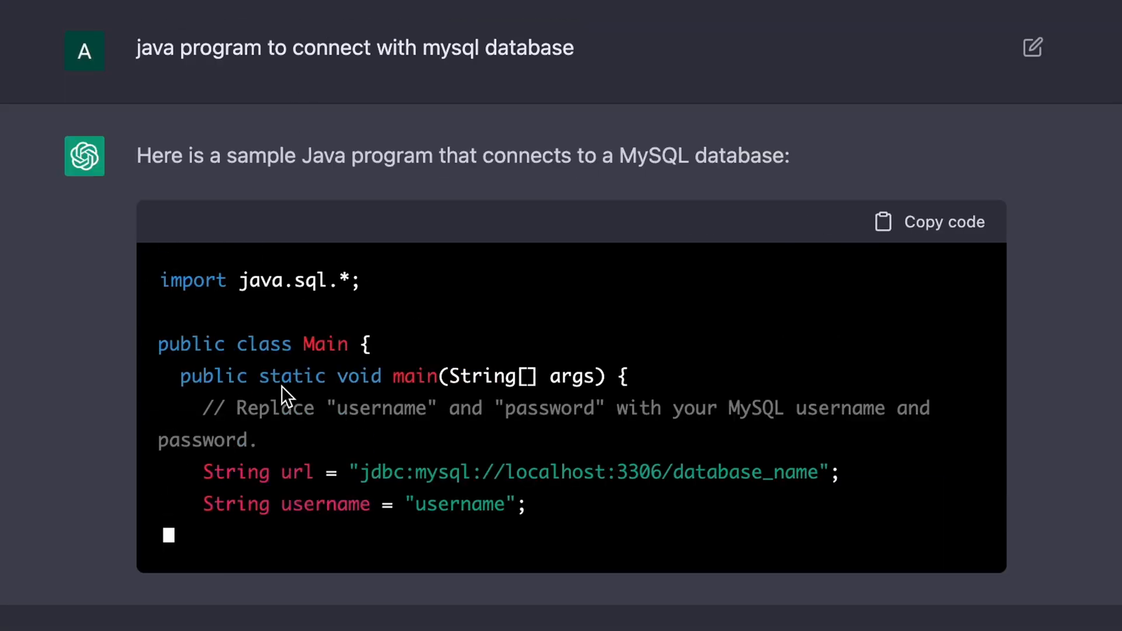
scroll(down, 3)
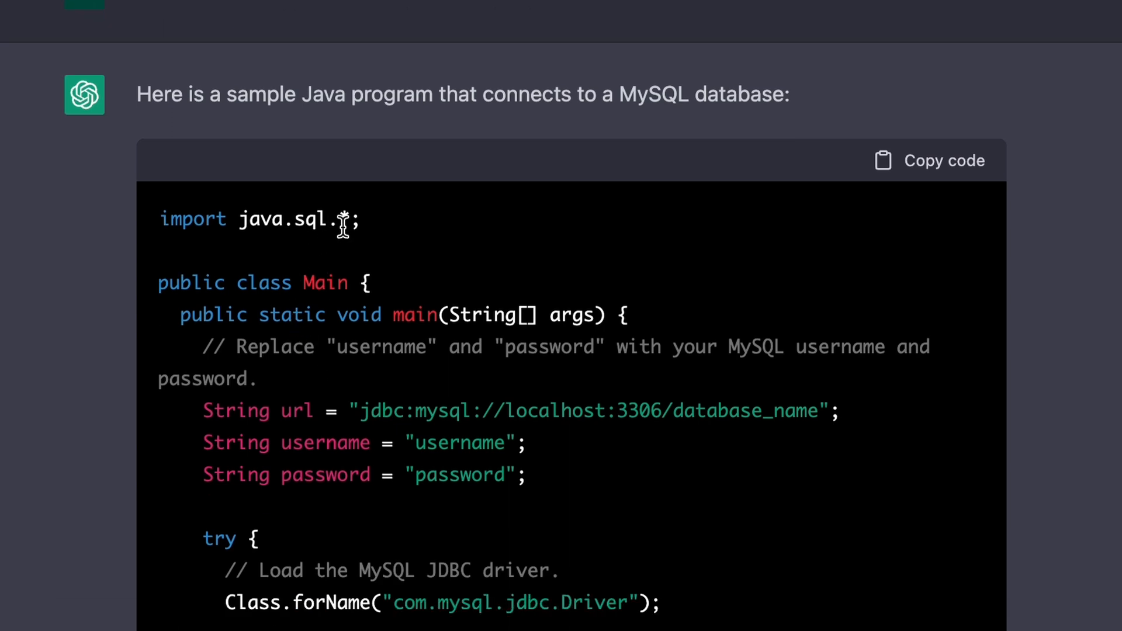
scroll(down, 3)
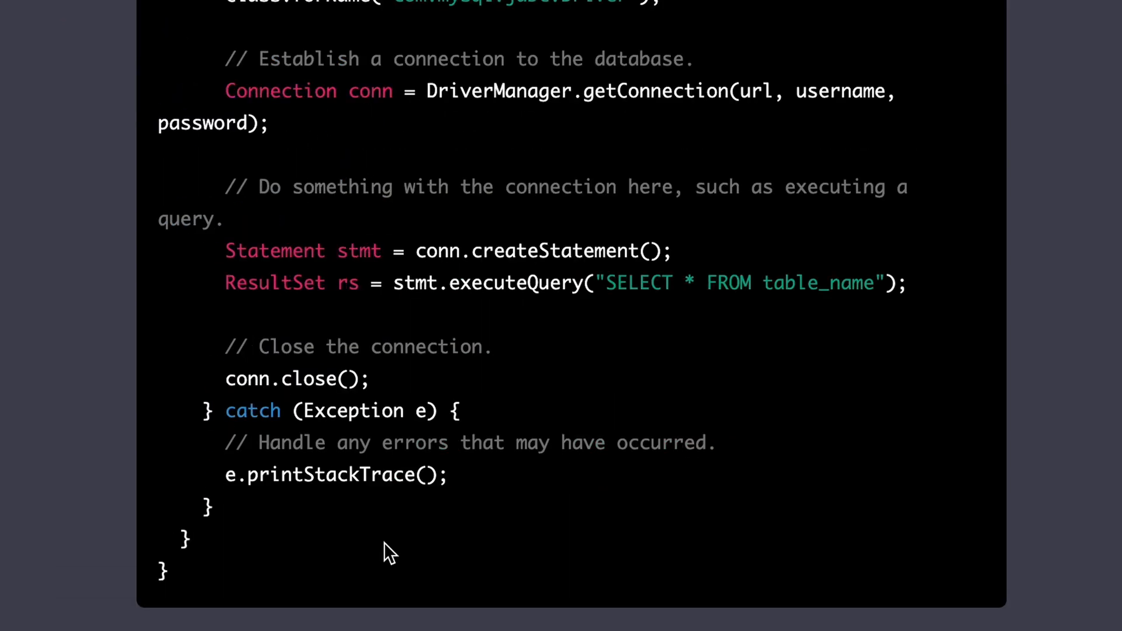
scroll(down, 3)
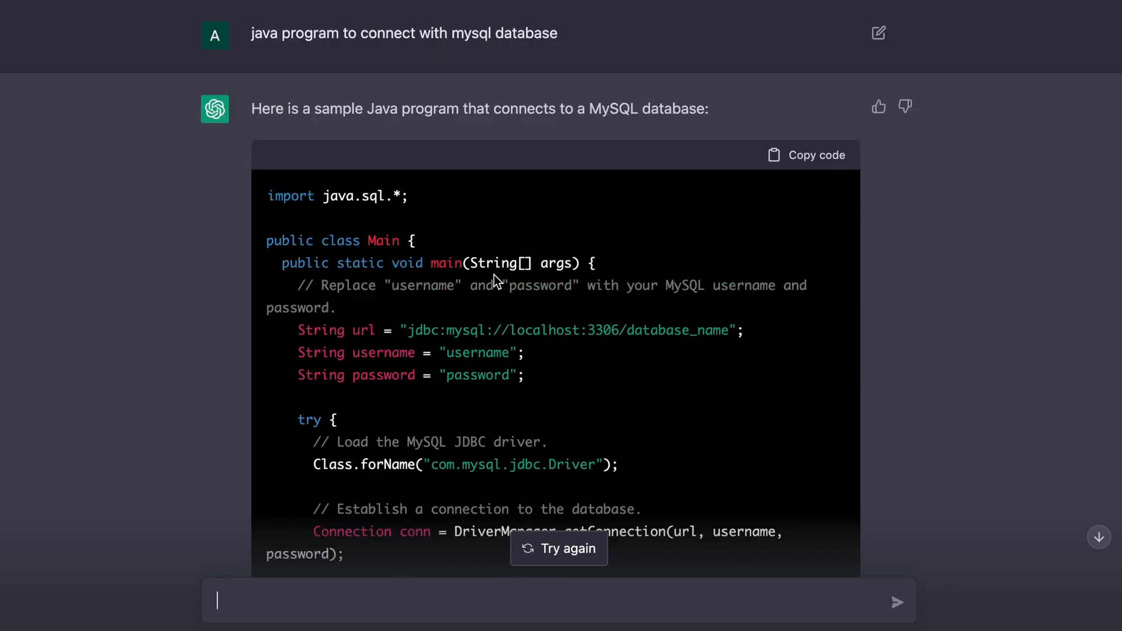
mouse_move(483, 116)
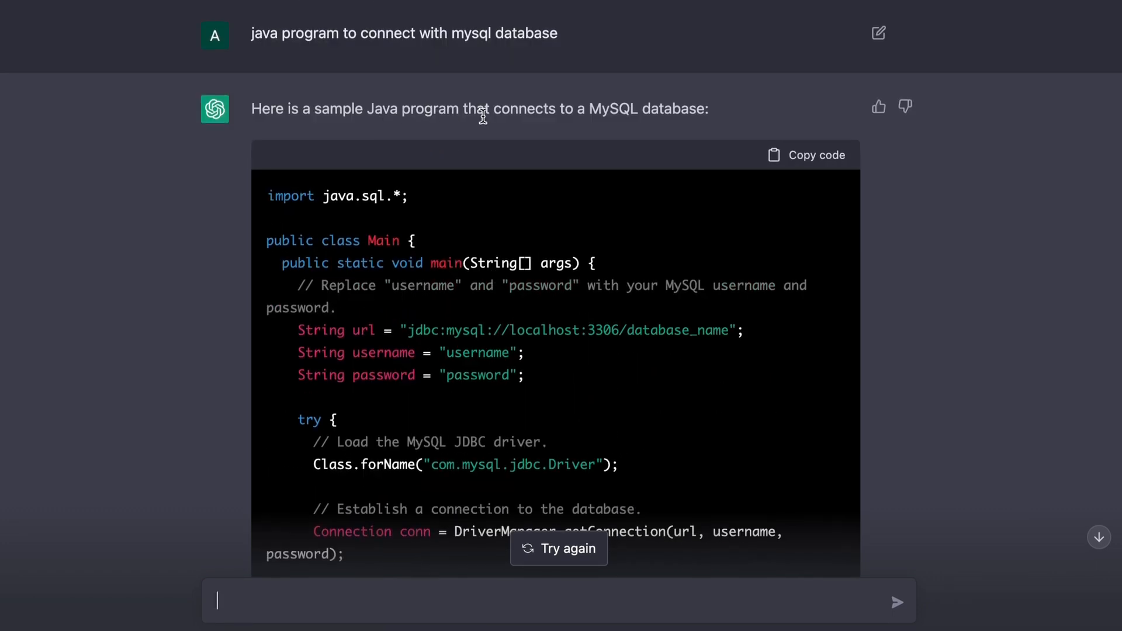
mouse_move(644, 123)
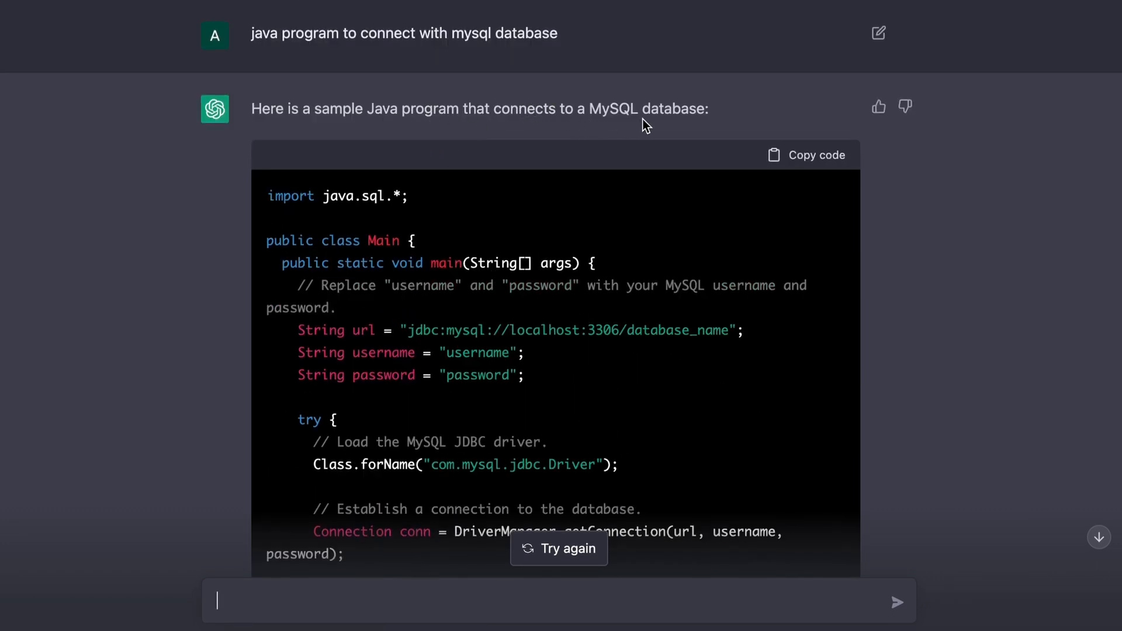
scroll(down, 3)
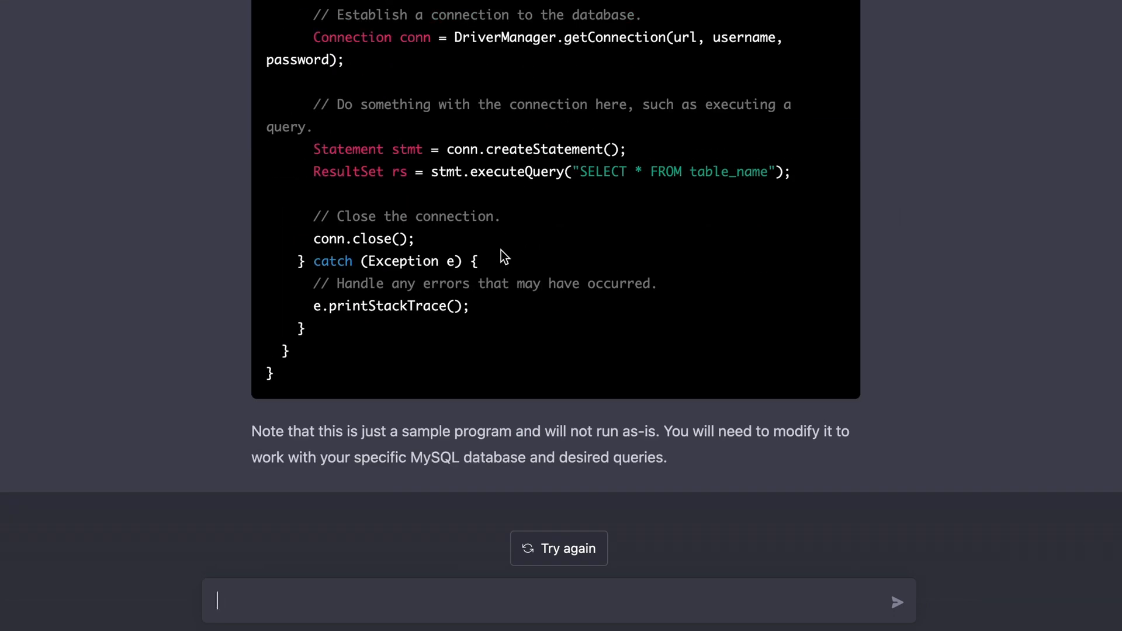
Send 'covert code above into python' and scroll through the mysql.connector version
text(covet)
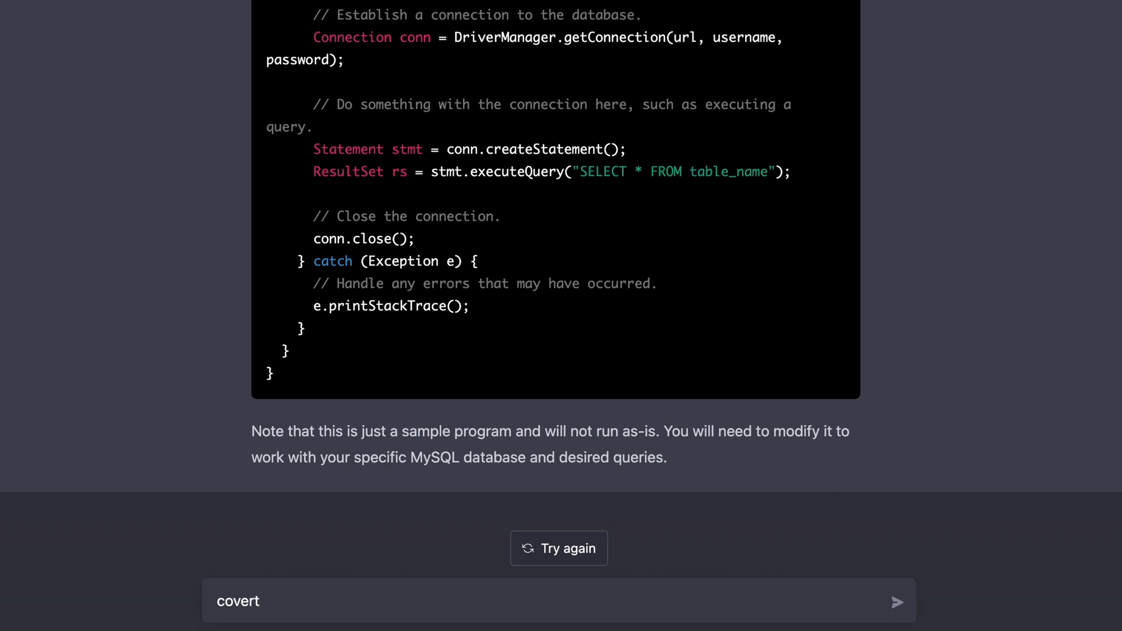
text(code abov)
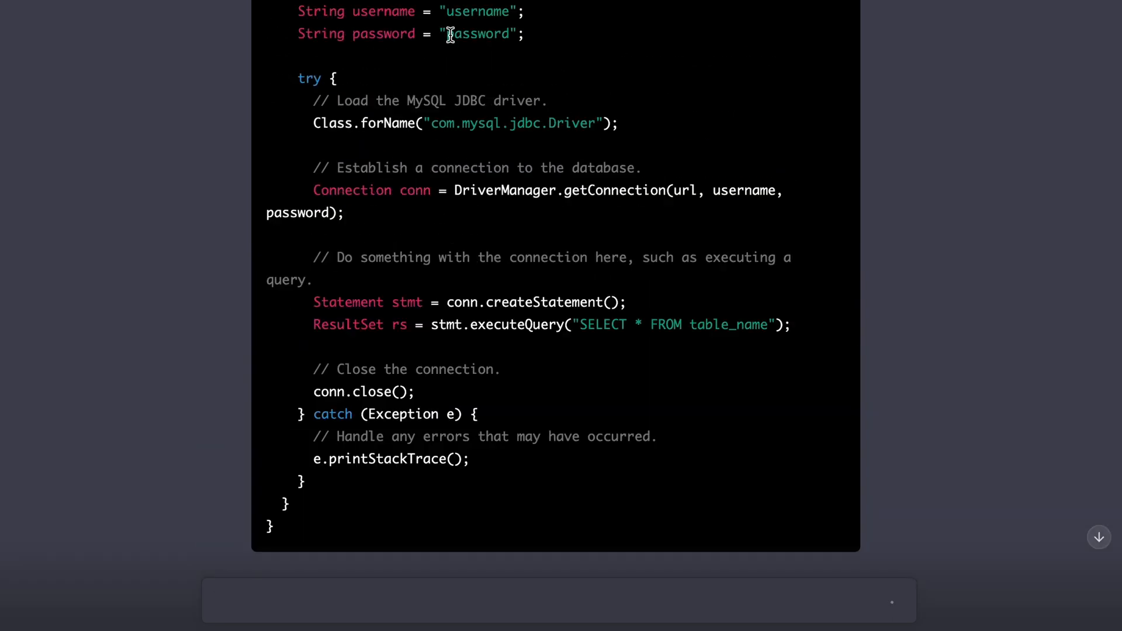
scroll(down, 3)
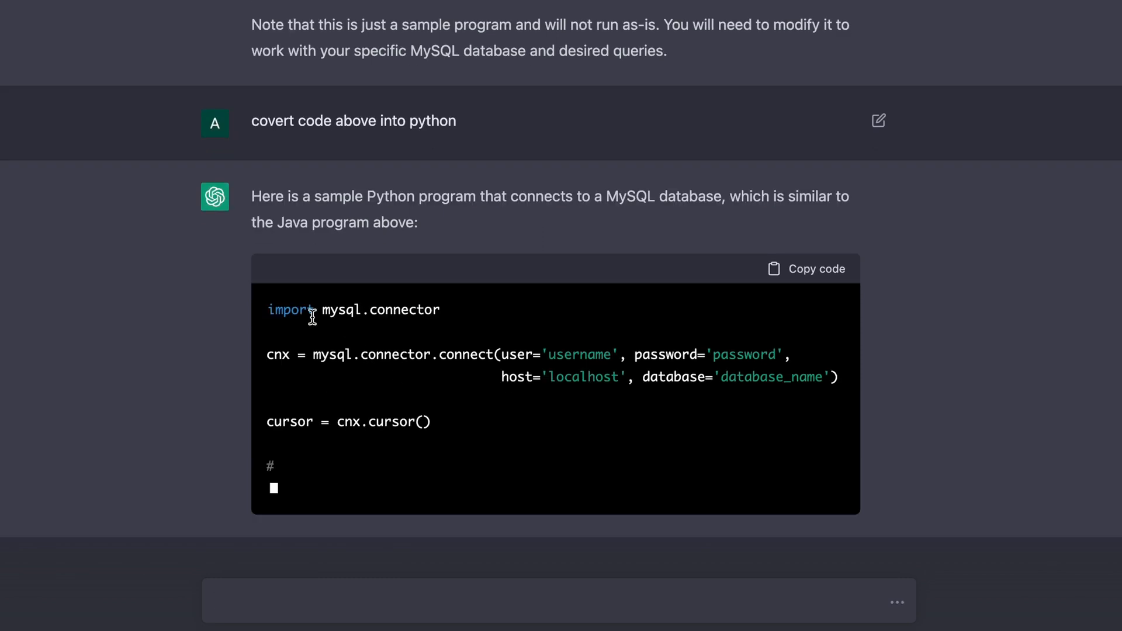
scroll(down, 3)
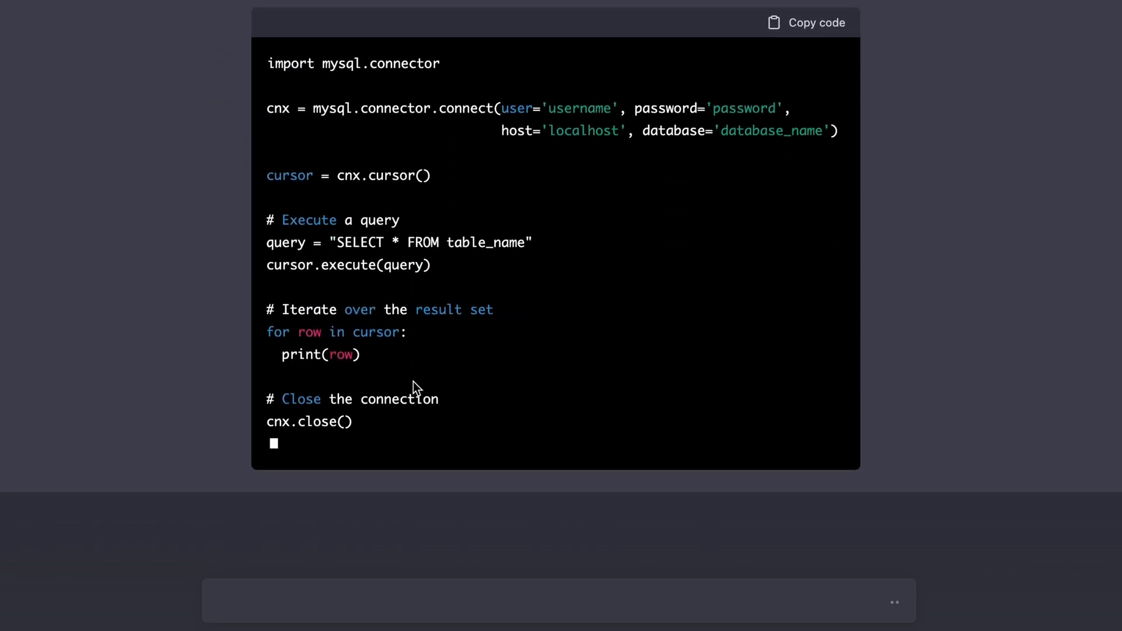
scroll(down, 3)
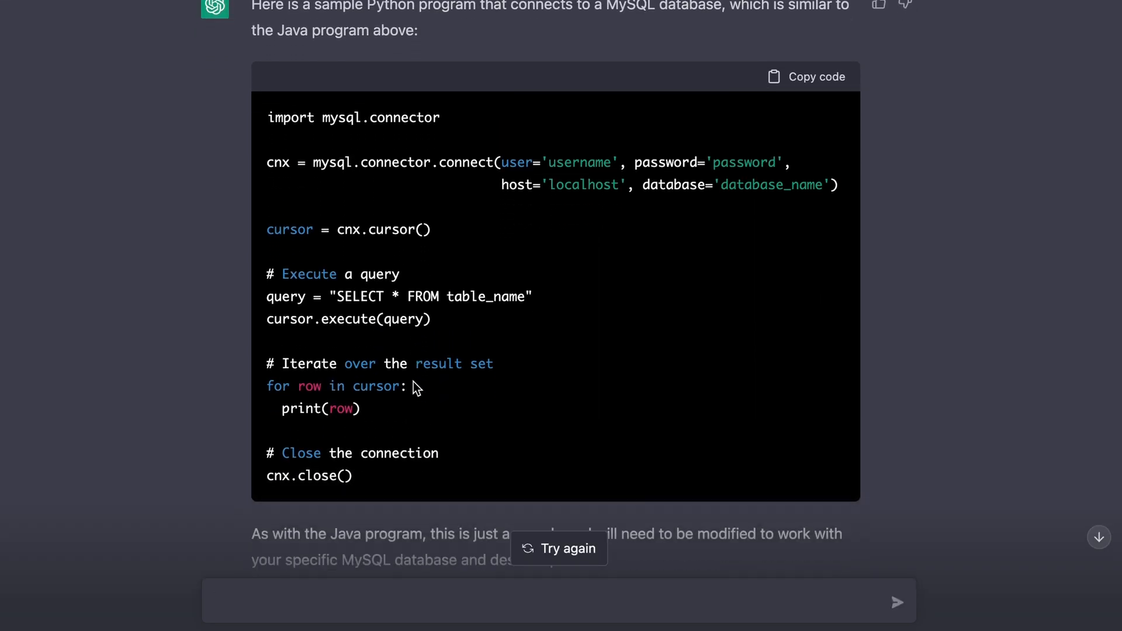
scroll(down, 3)
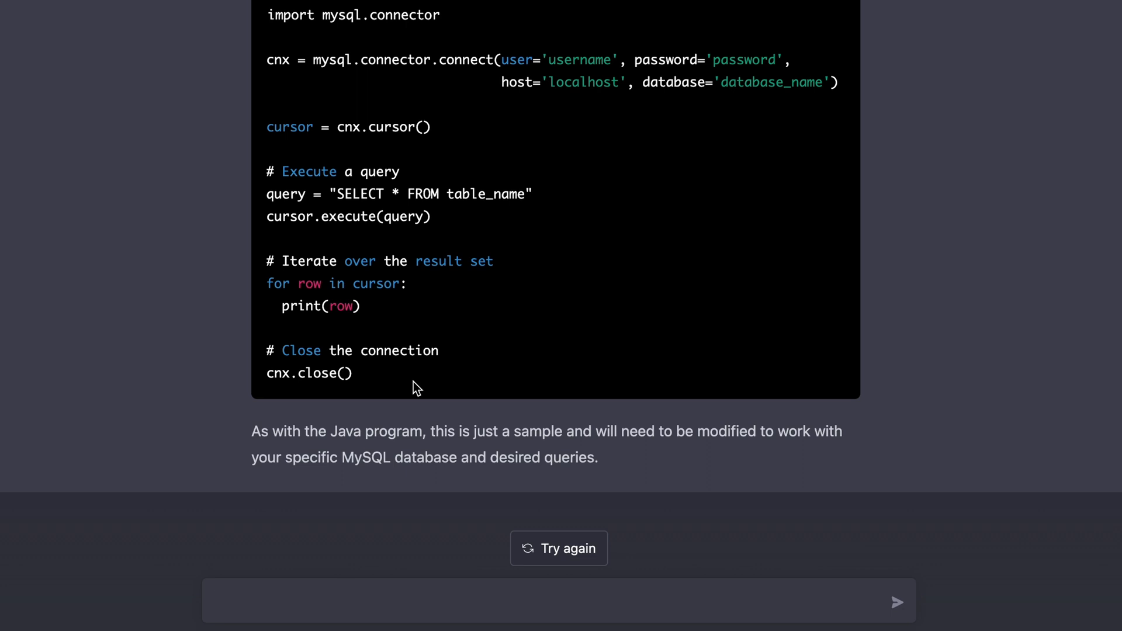
Ask ChatGPT for an 'email hr asking for 1 day sick leave'
text(ema)
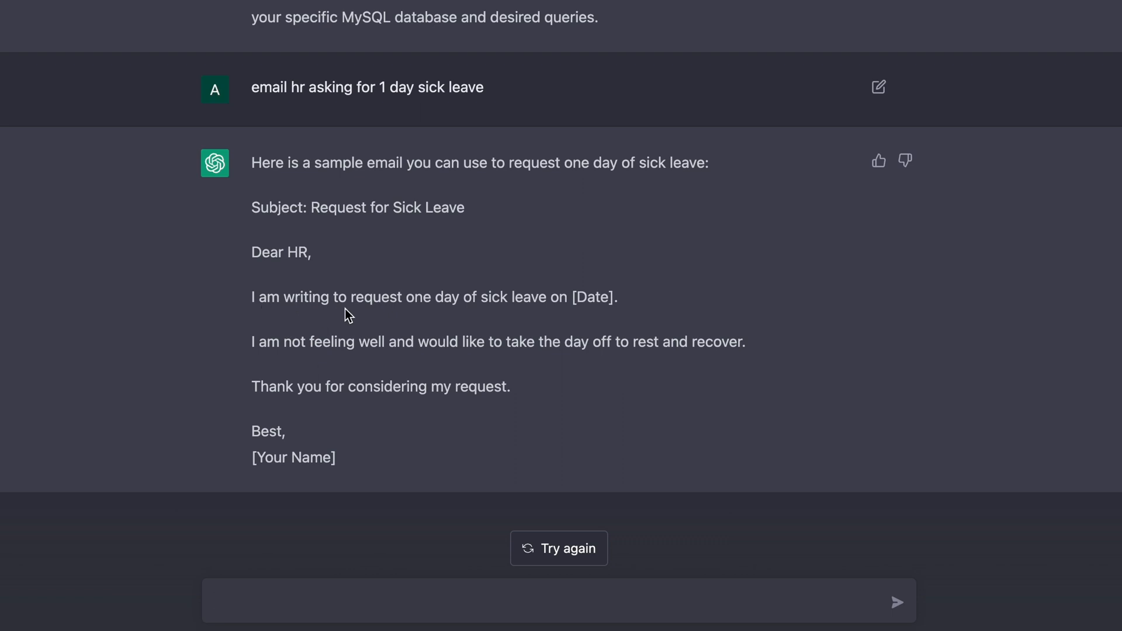
mouse_move(557, 359)
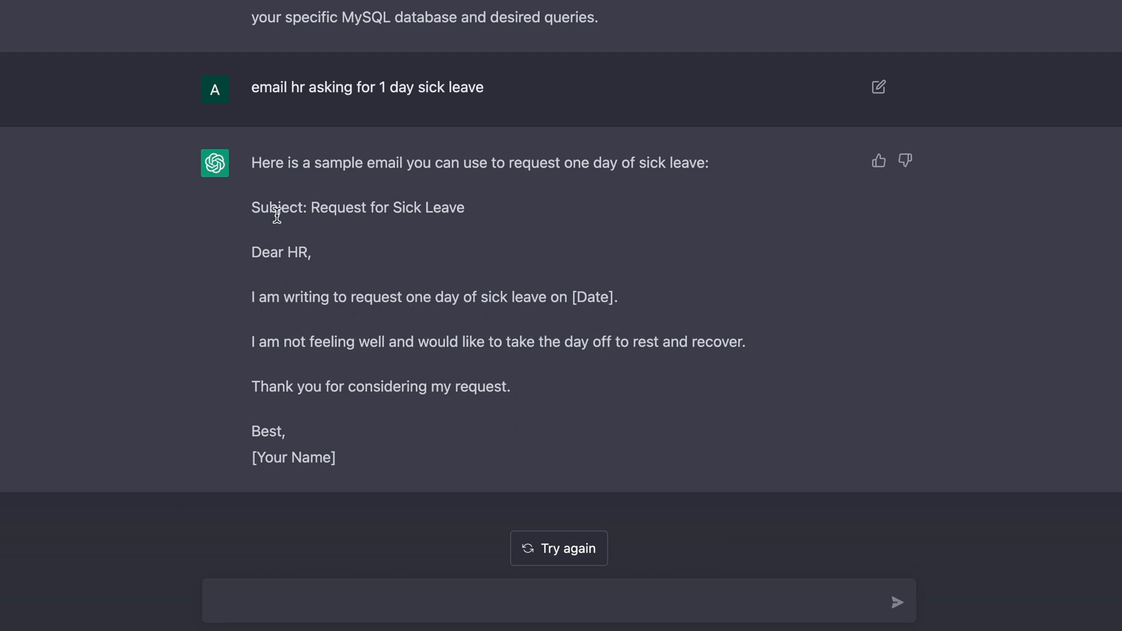
mouse_move(587, 306)
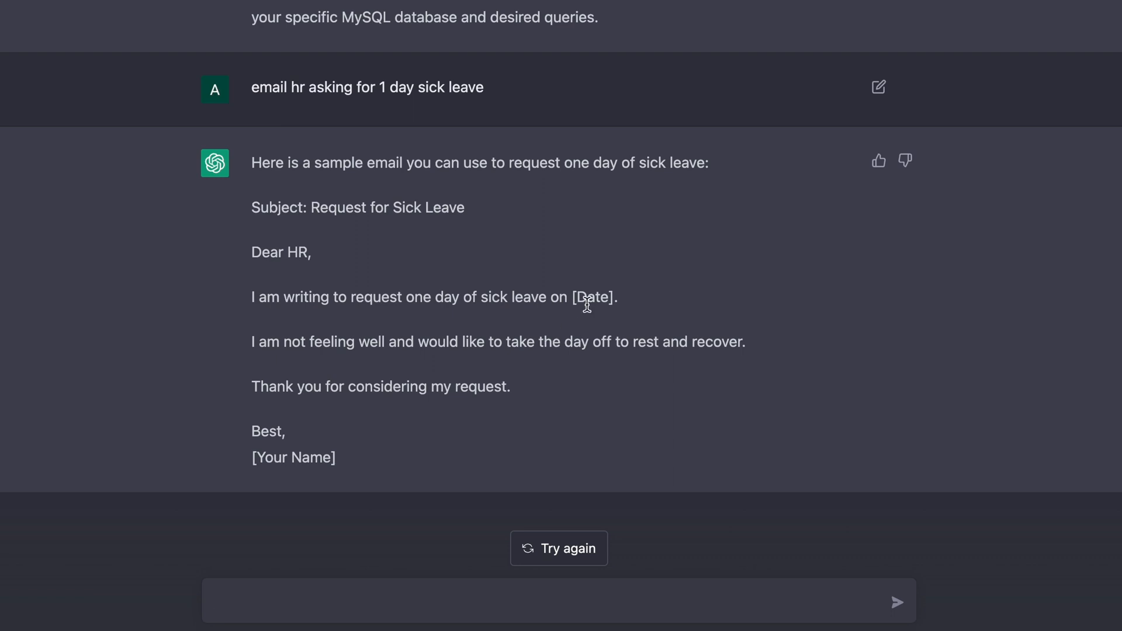
mouse_move(457, 382)
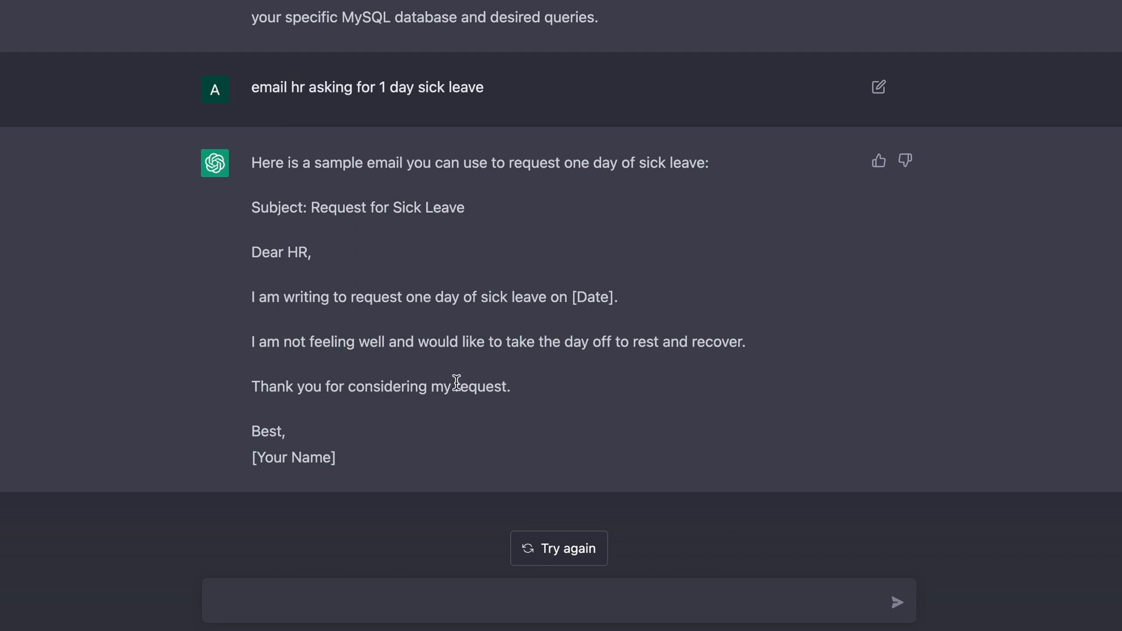
mouse_move(226, 350)
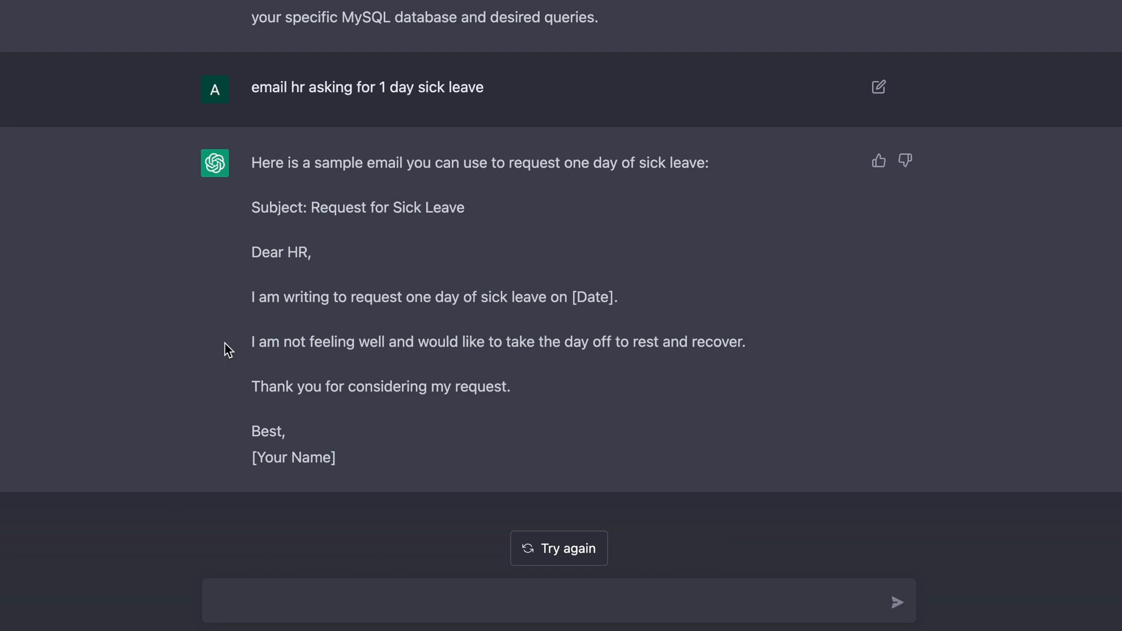
mouse_move(293, 395)
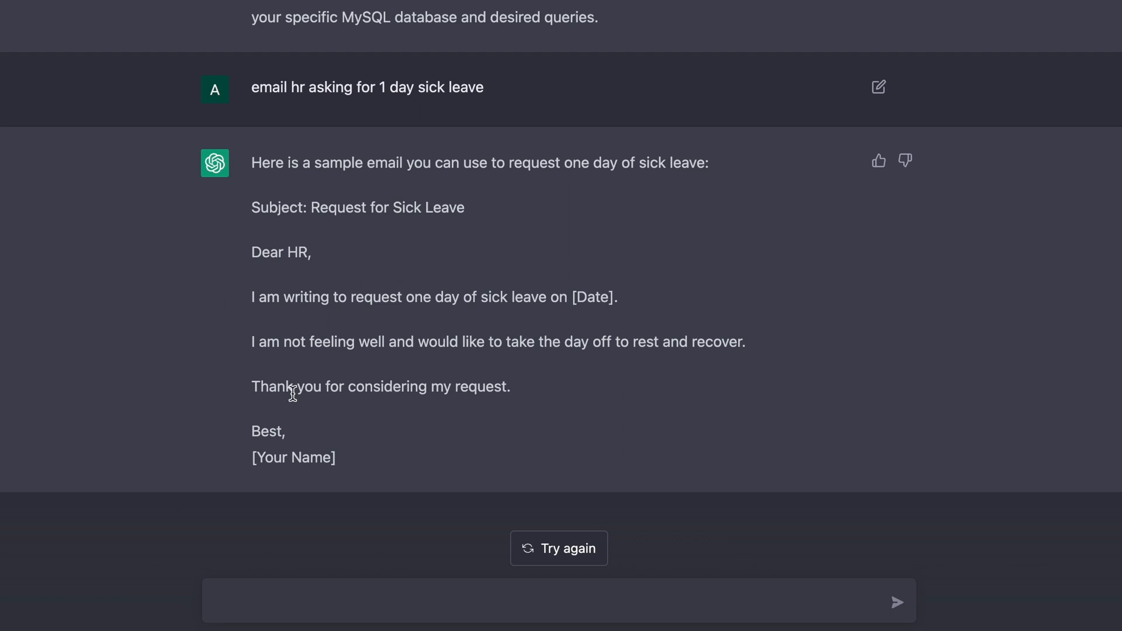
Send 'make it 1 line' to shorten the sick-leave email, then highlight the reply
text(make it)
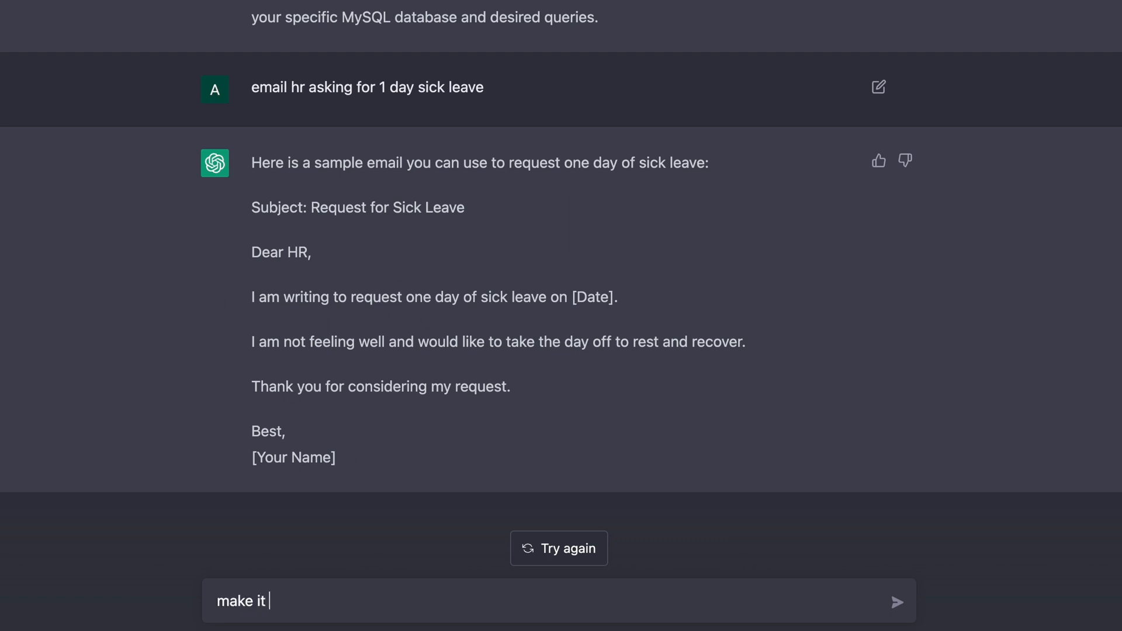
text(1 line)
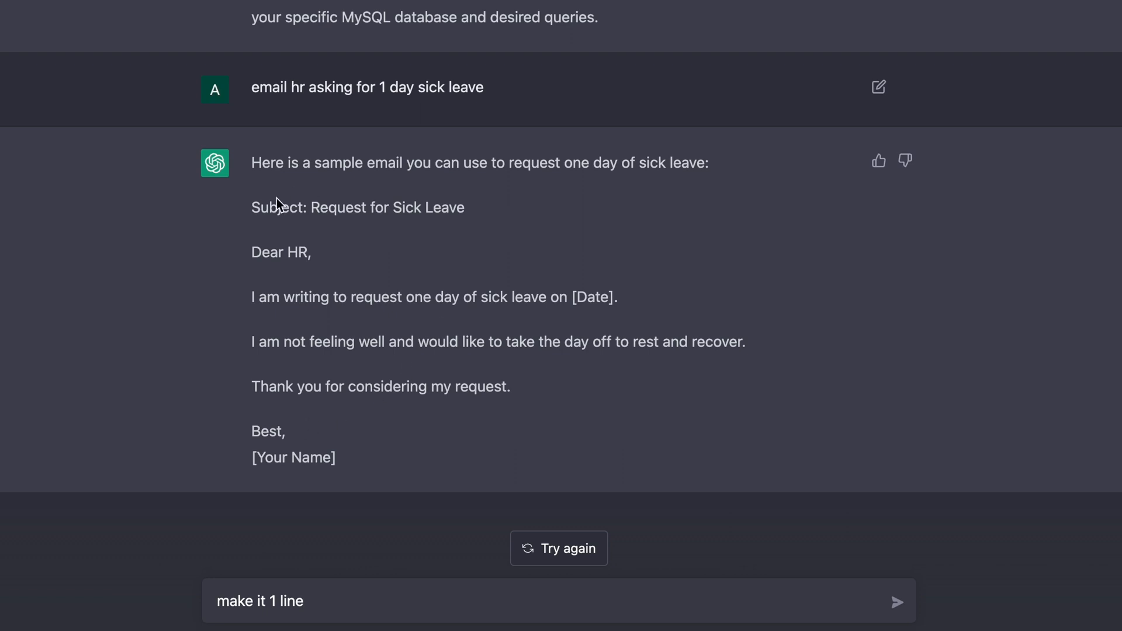
mouse_move(307, 203)
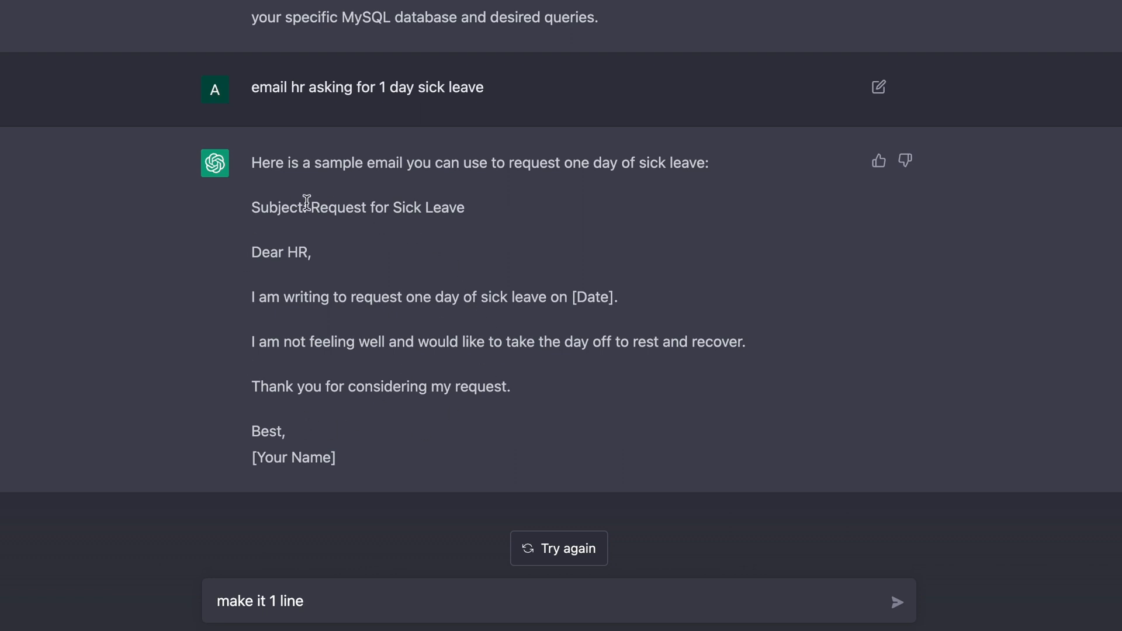
mouse_move(333, 550)
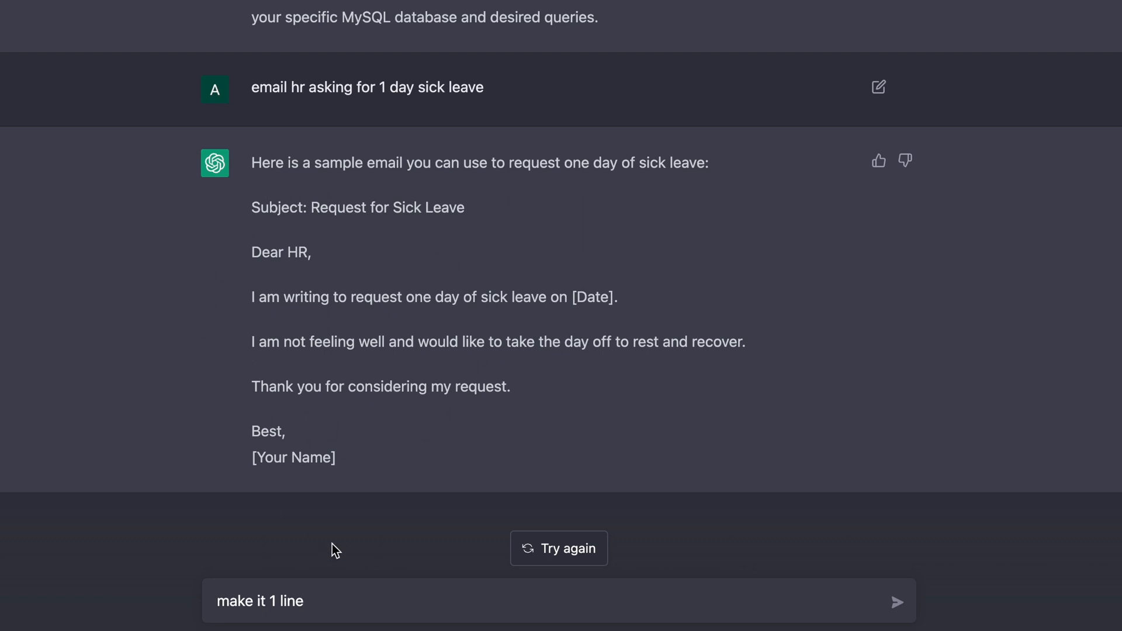
click(898, 602)
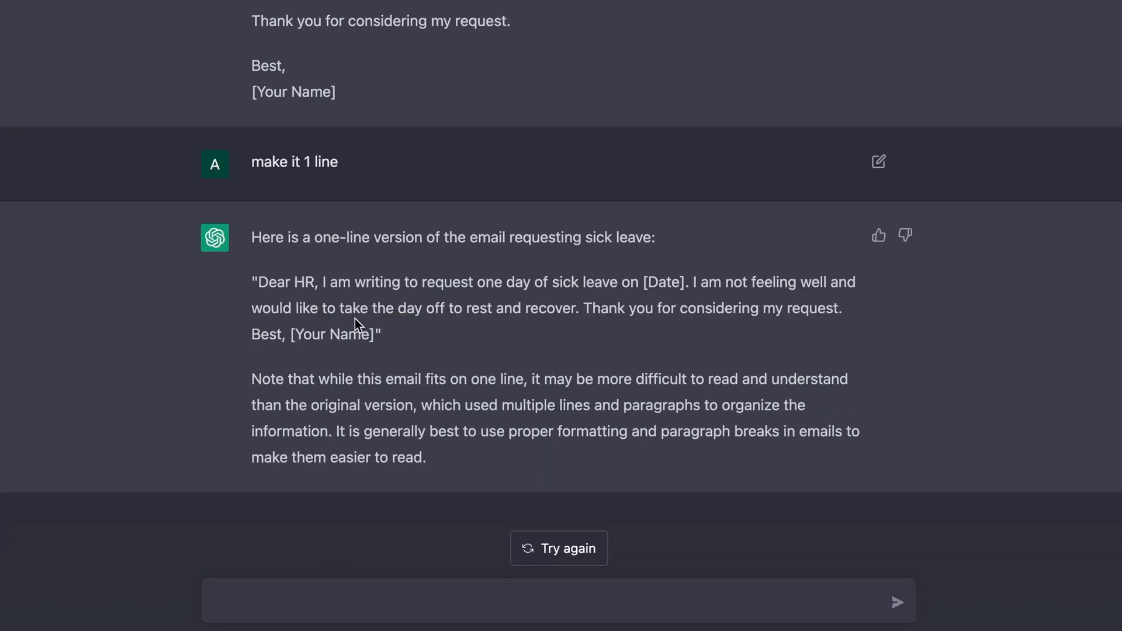
drag(251, 281, 382, 334)
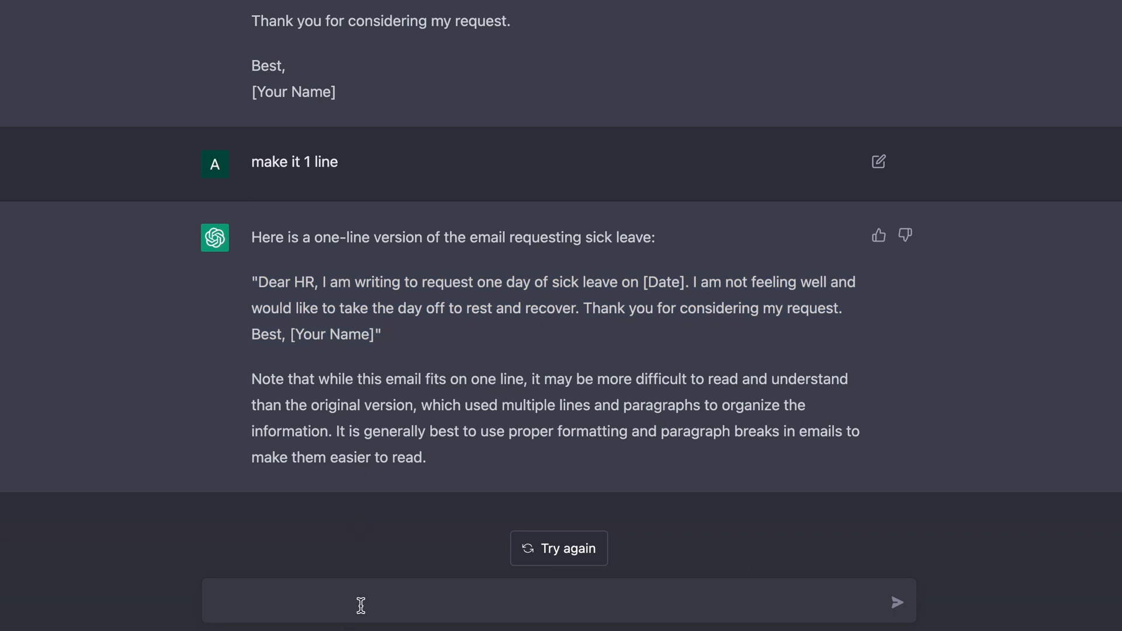
Request a Java developer job application with 1 year experience and scroll through the letter
text(job application for java developer role)
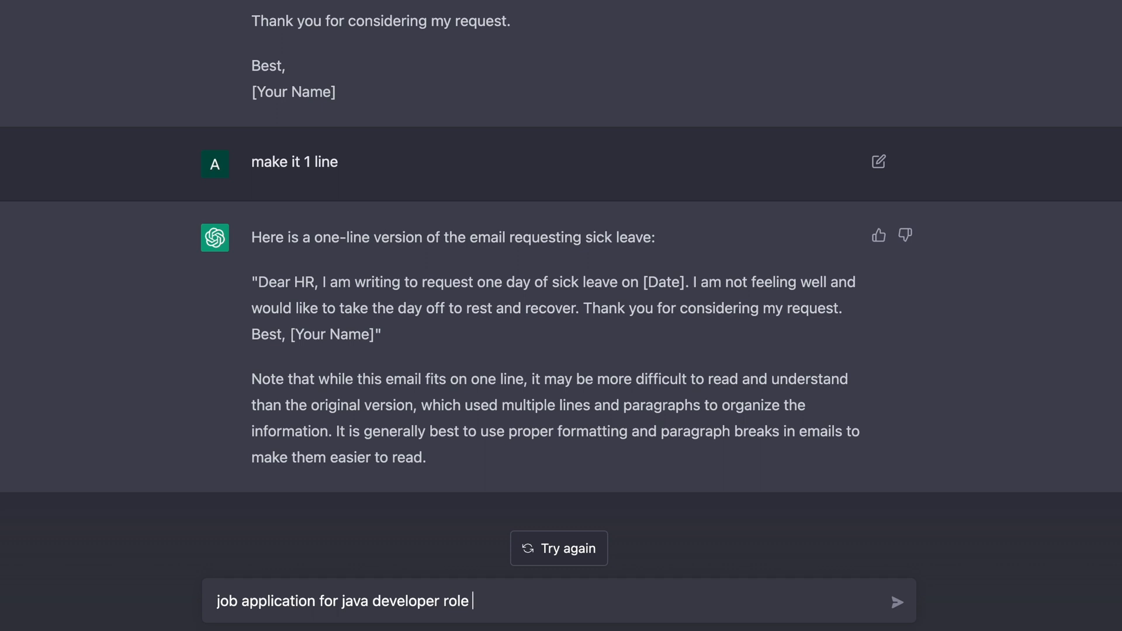
text(with 1 year)
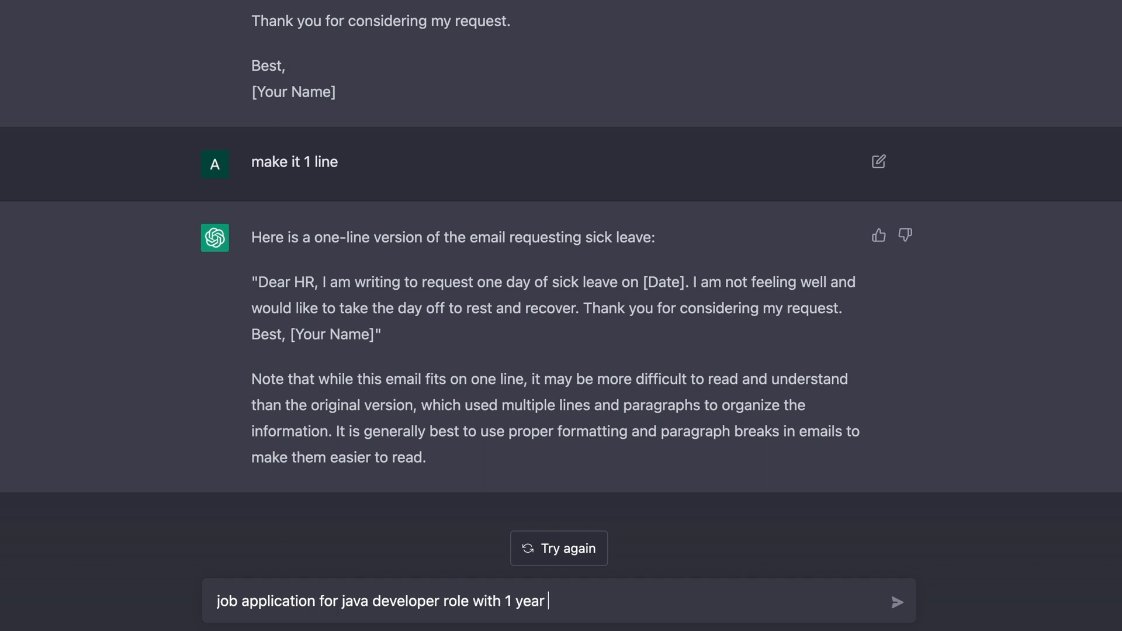
text(experienc)
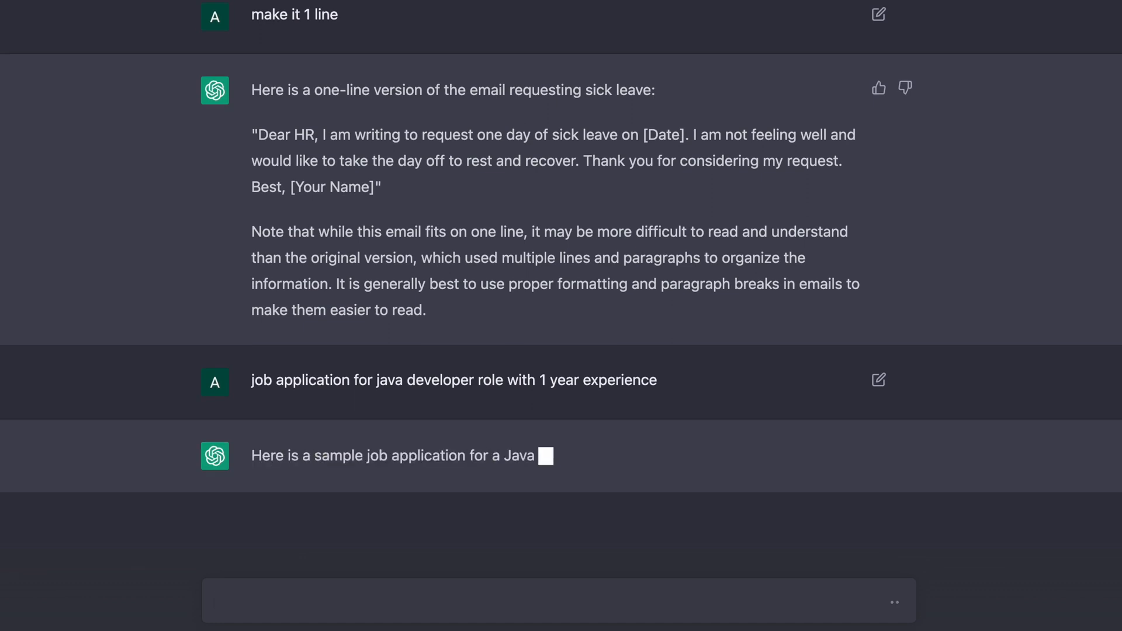
scroll(down, 3)
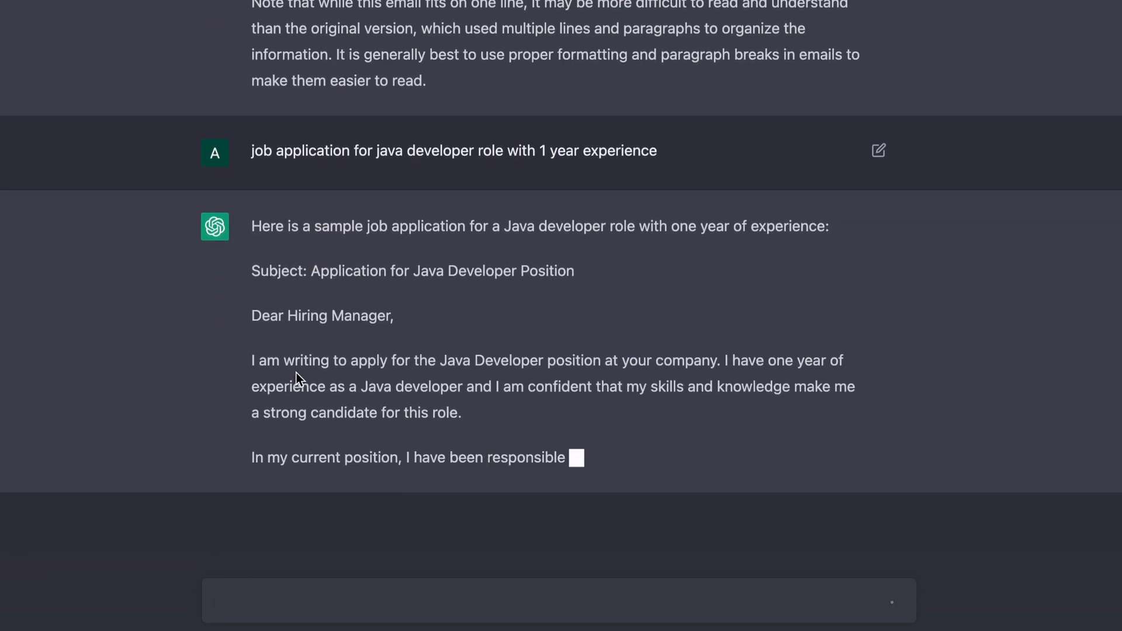
scroll(down, 3)
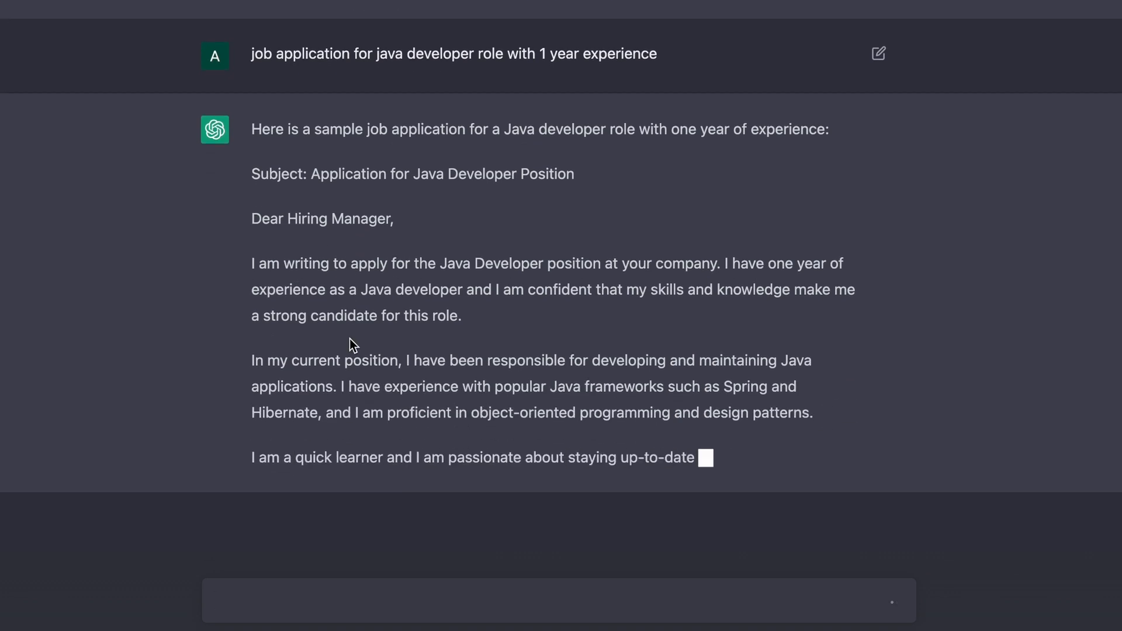
scroll(down, 3)
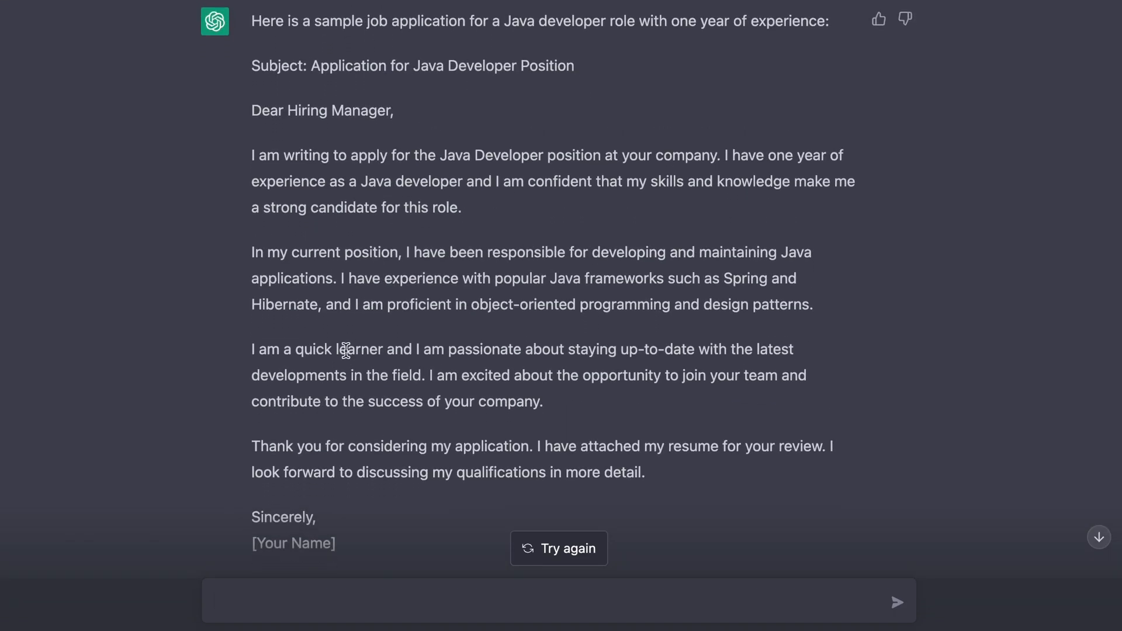
scroll(down, 3)
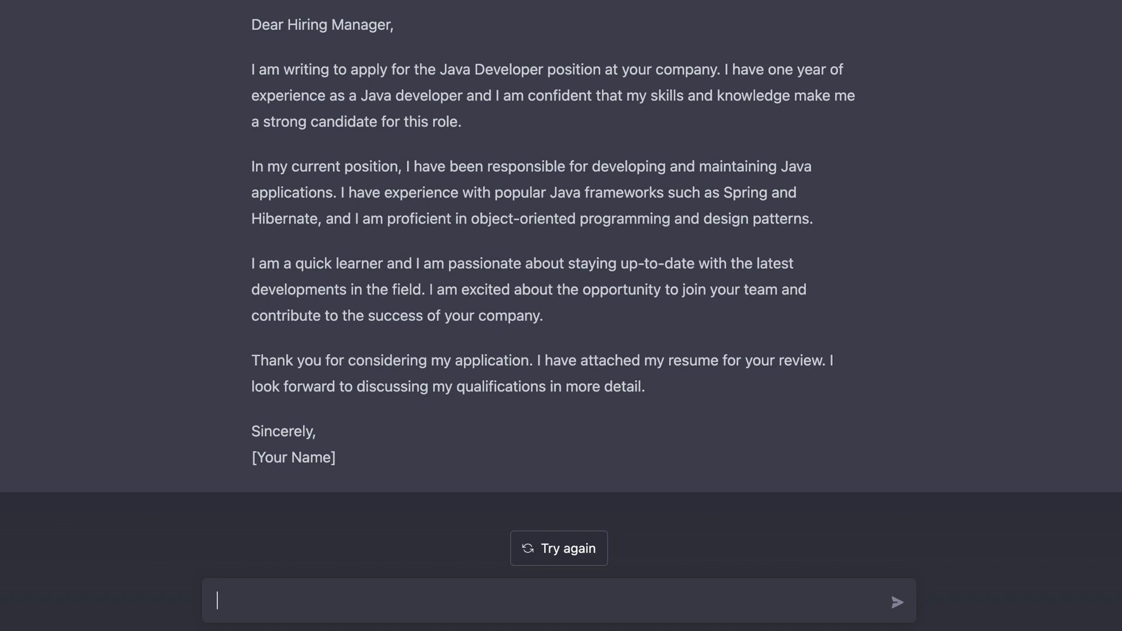
Ask for a 'message girlfriend saying sorry', then start typing a 'make it' follow-up
text(message)
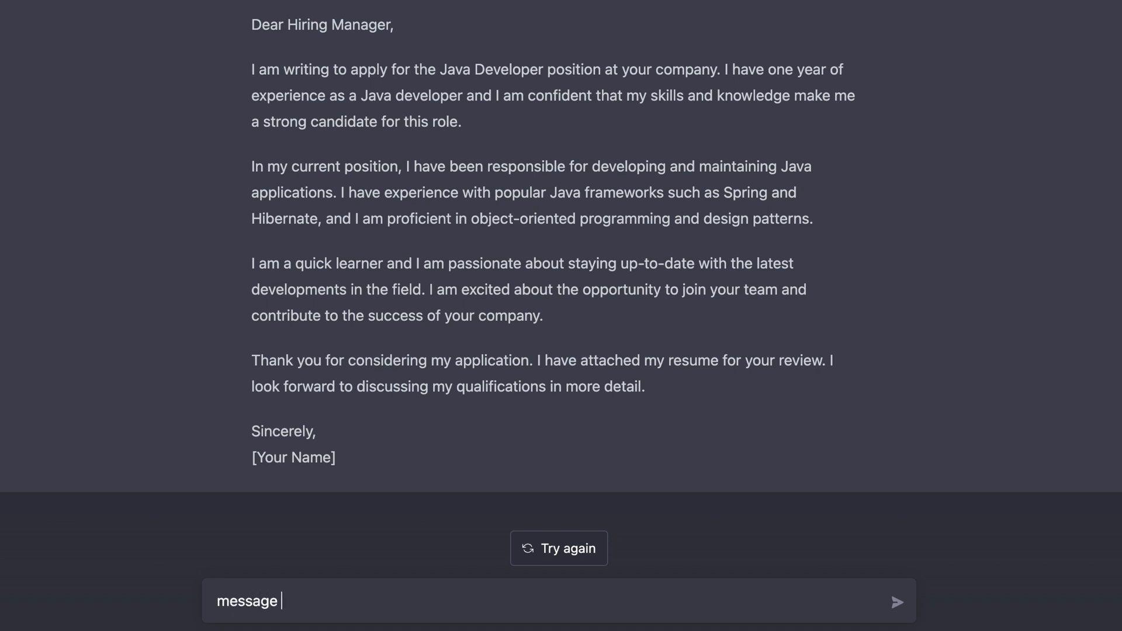
text(girlfri)
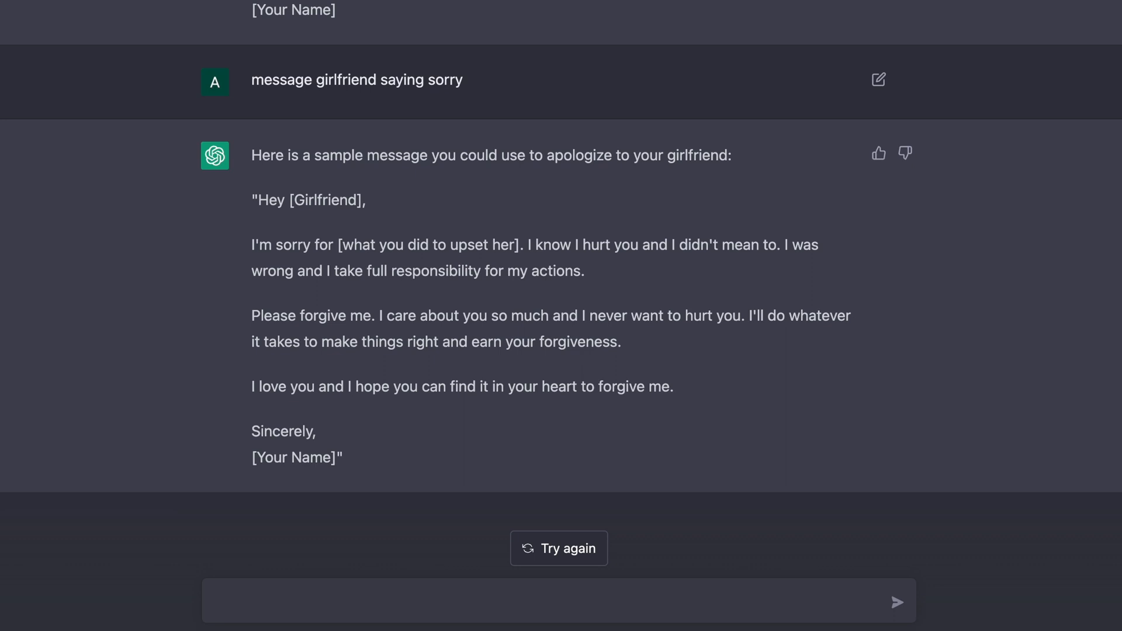
text(make it)
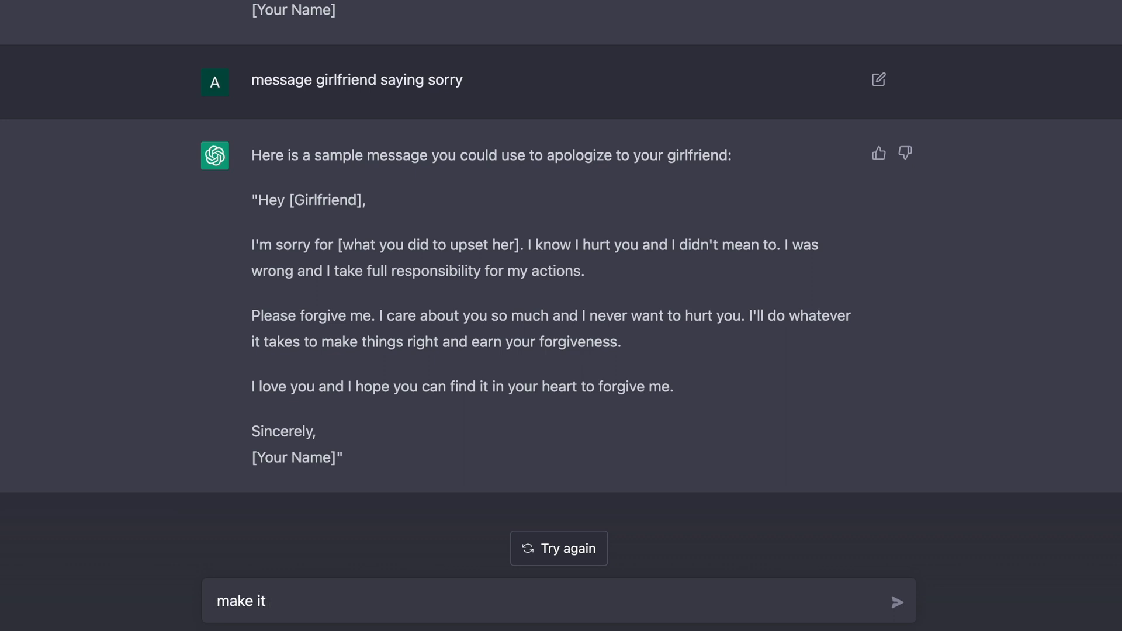